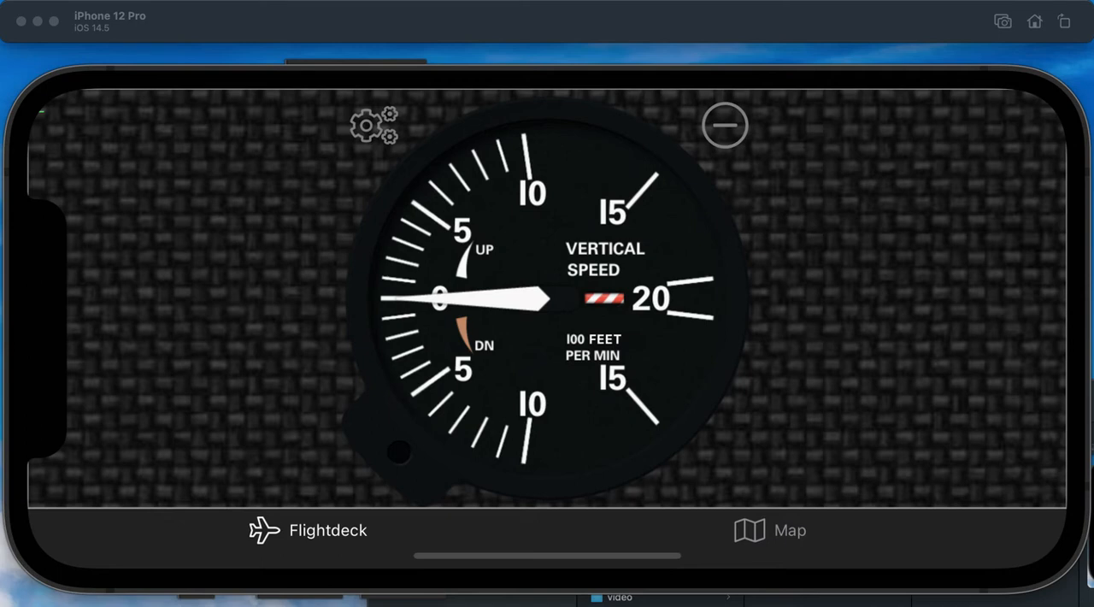
pyautogui.moveTo(406, 184)
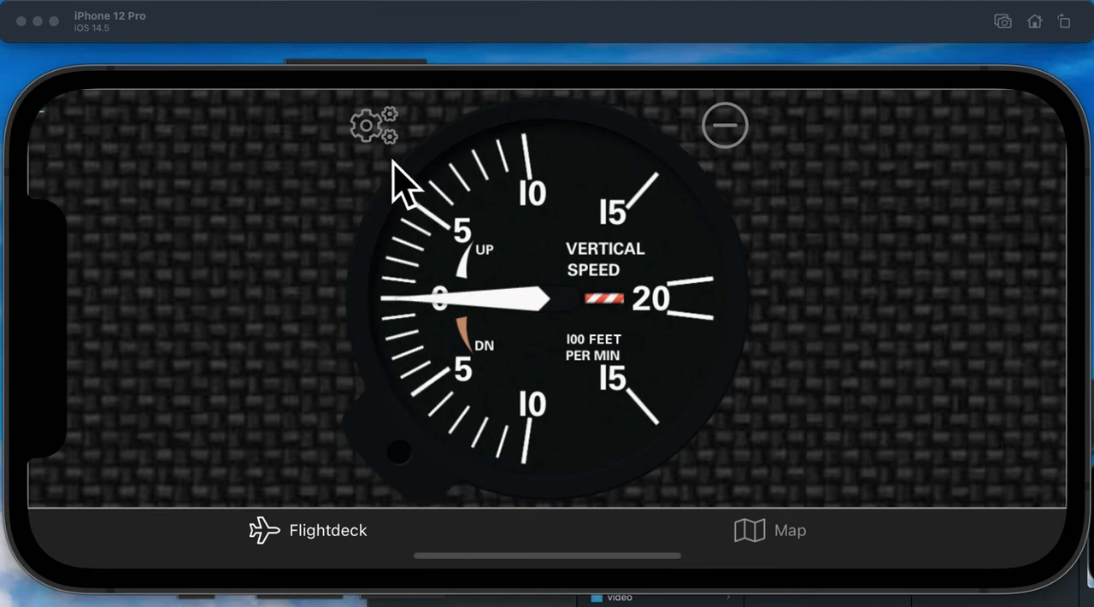
# Switch the slot 2 vertical speed gauge units to 100 metres per minute
pyautogui.click(374, 126)
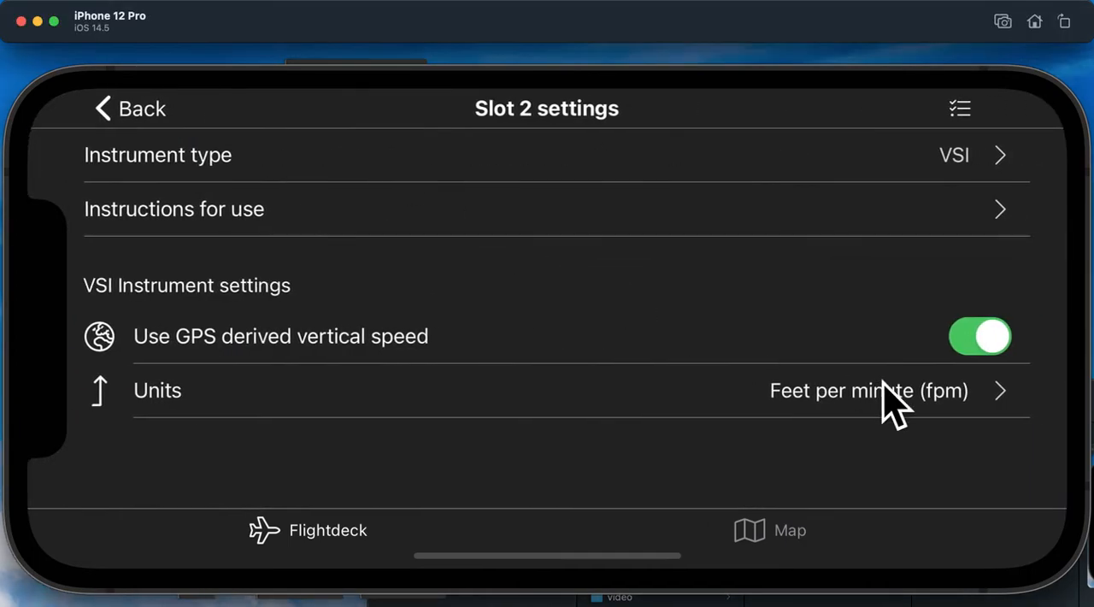
pyautogui.click(868, 390)
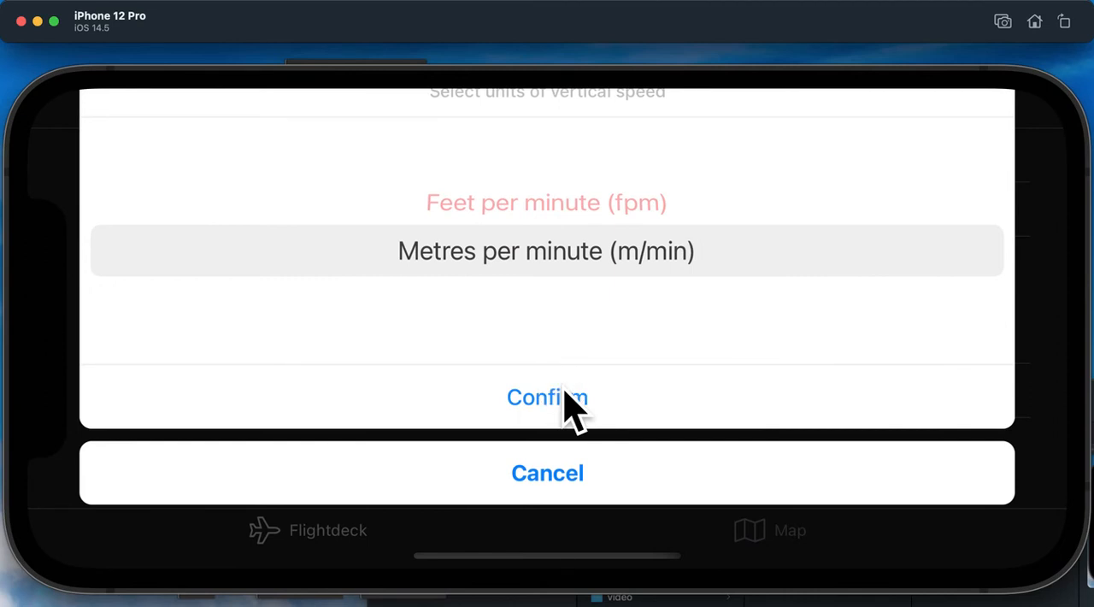
pyautogui.click(547, 397)
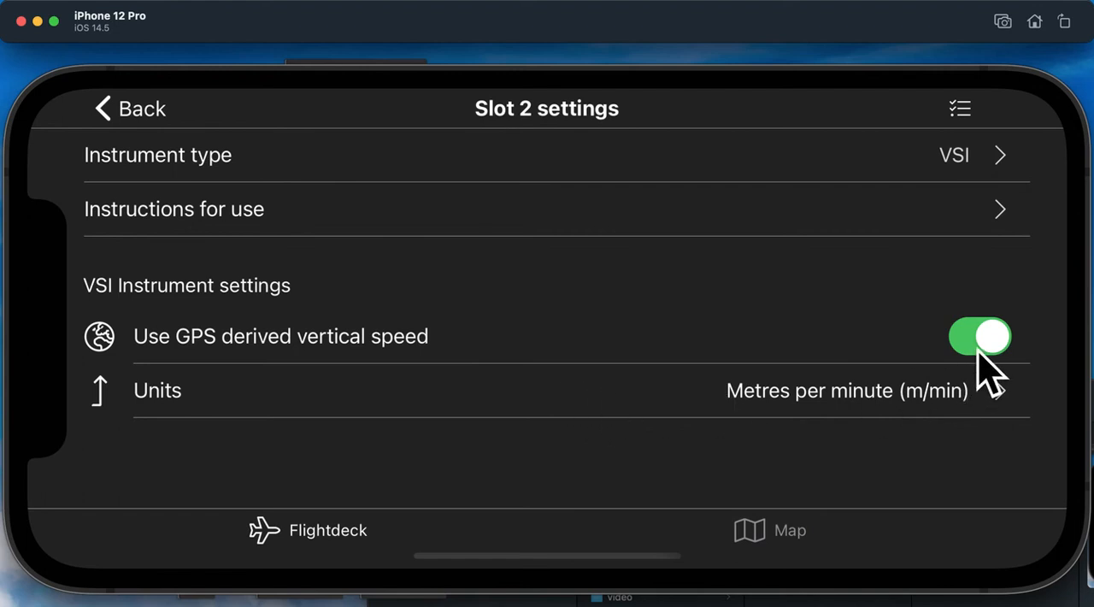
# Enable GPS-derived vertical speed, acknowledging the barometric support warning, and return to the gauge
pyautogui.click(979, 336)
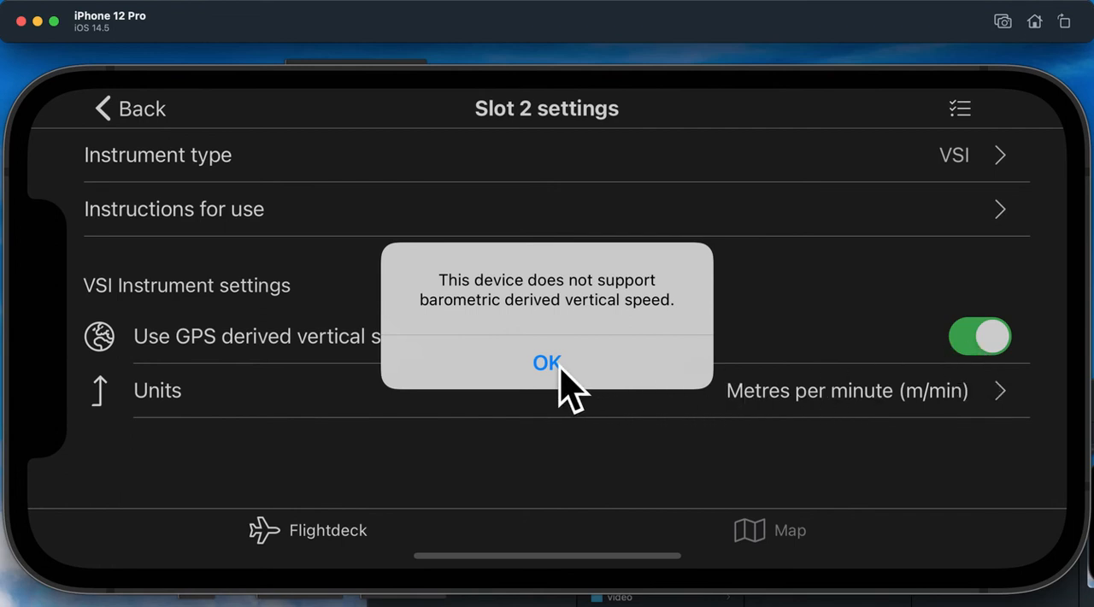
pyautogui.click(546, 362)
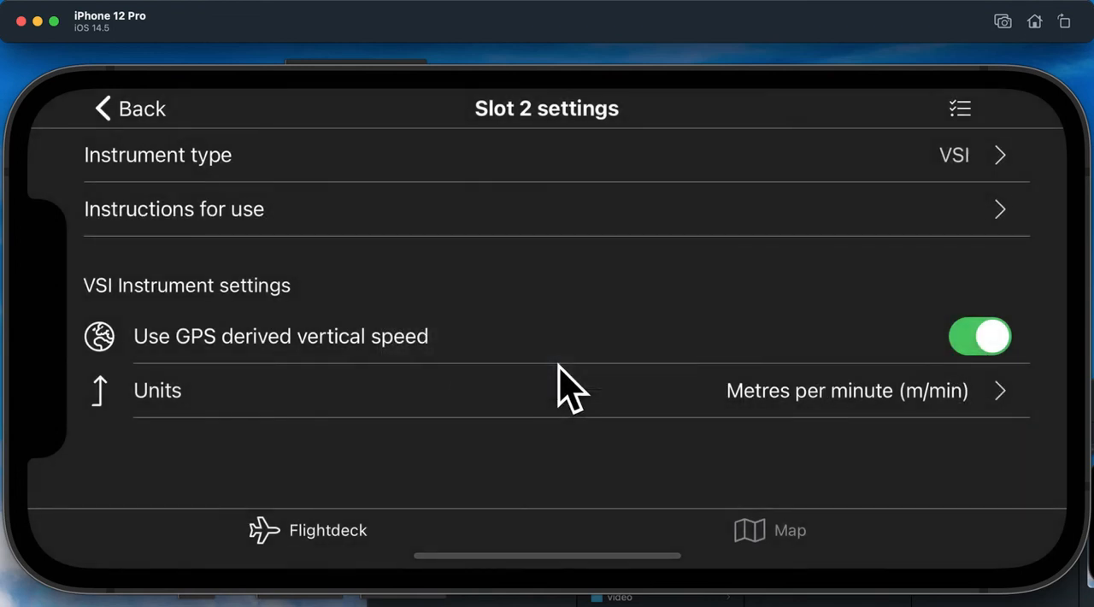
pyautogui.click(128, 108)
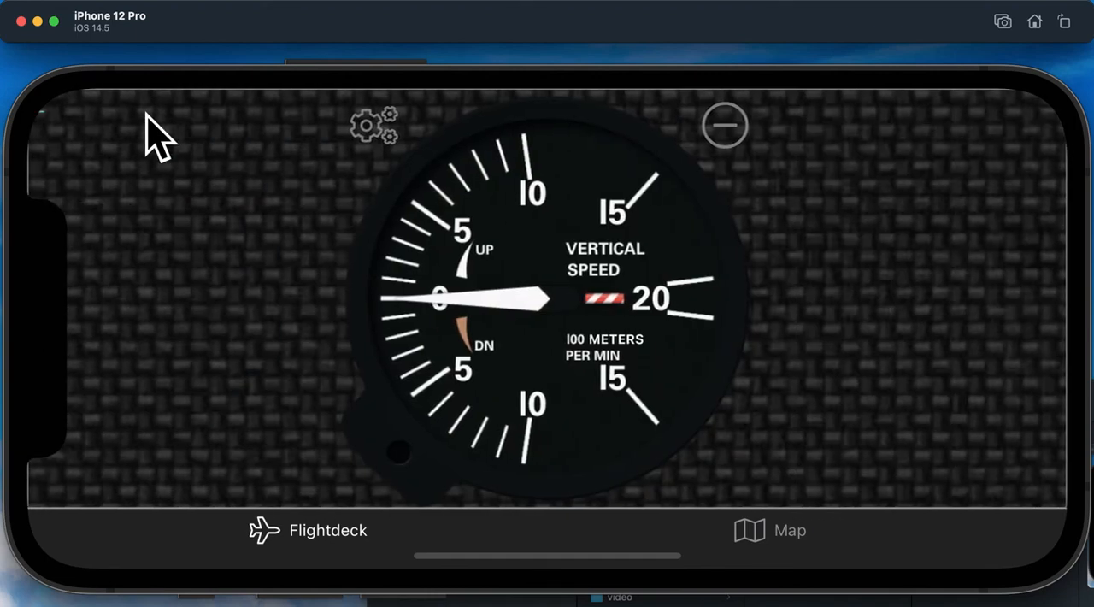
pyautogui.moveTo(159, 136)
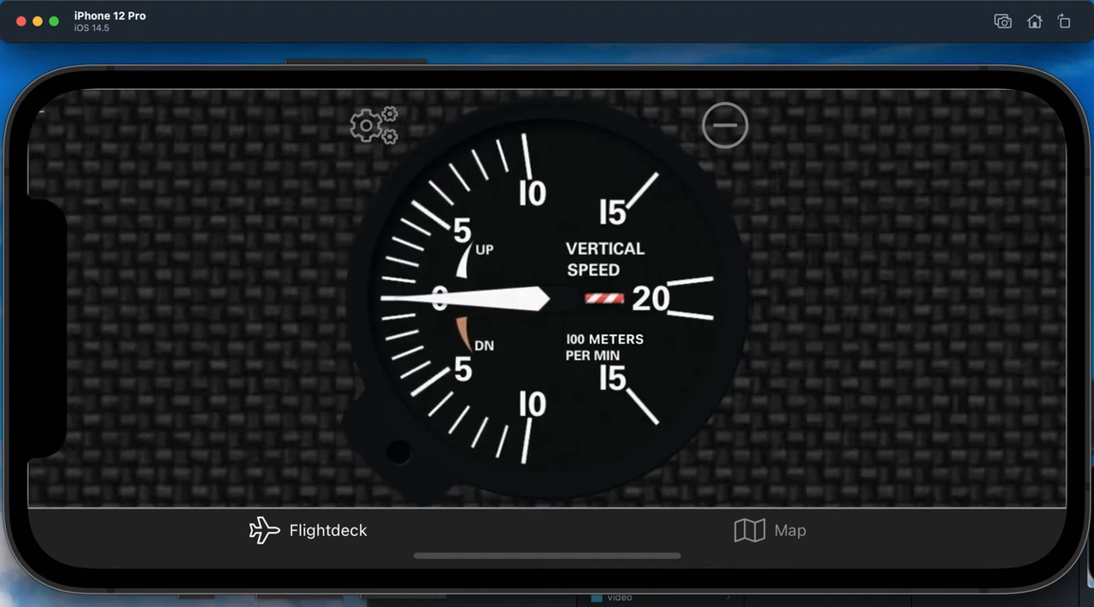